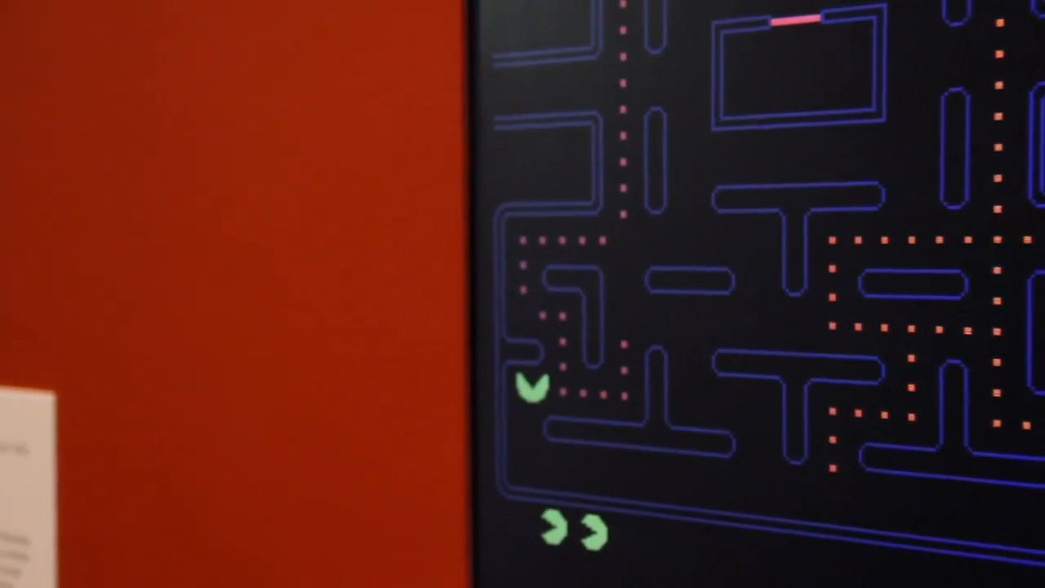
mouse_move(523, 294)
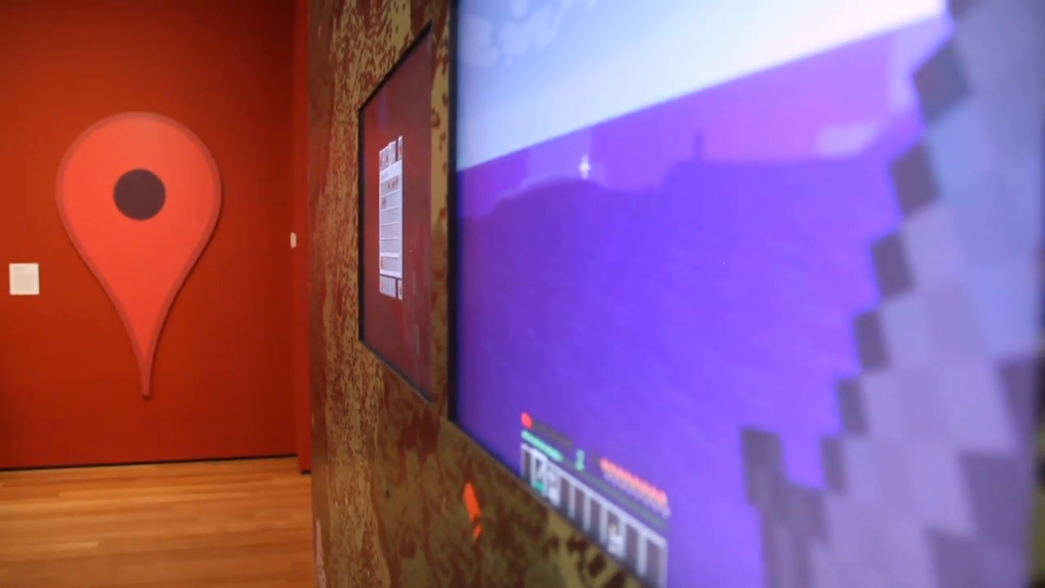